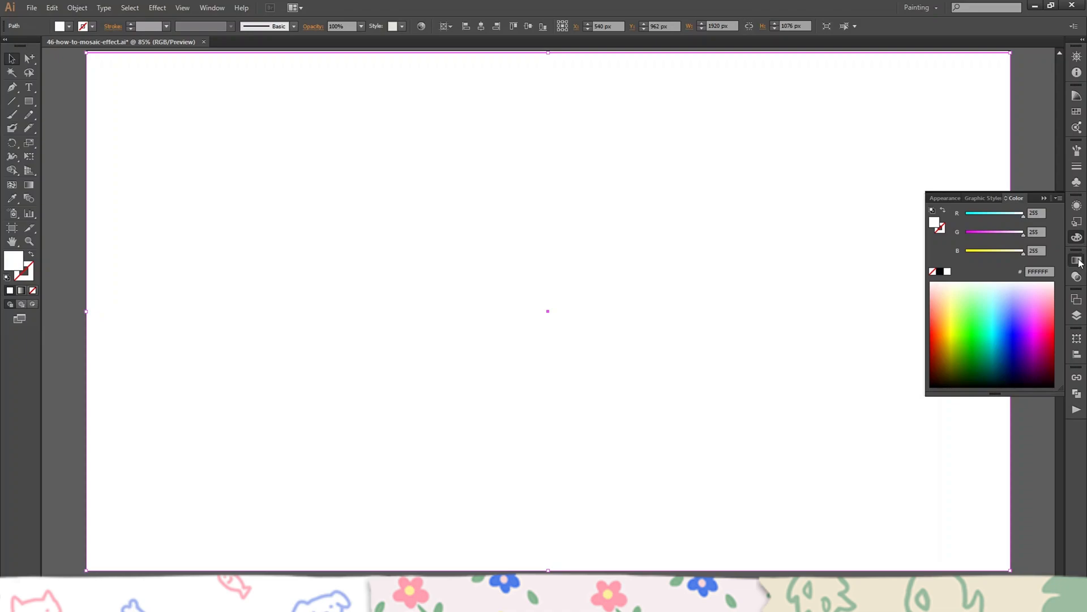
Apply a linear gradient with added stops colored pink and cyan between the orange and blue ends
{"action": "left_click", "coordinate": [1076, 260]}
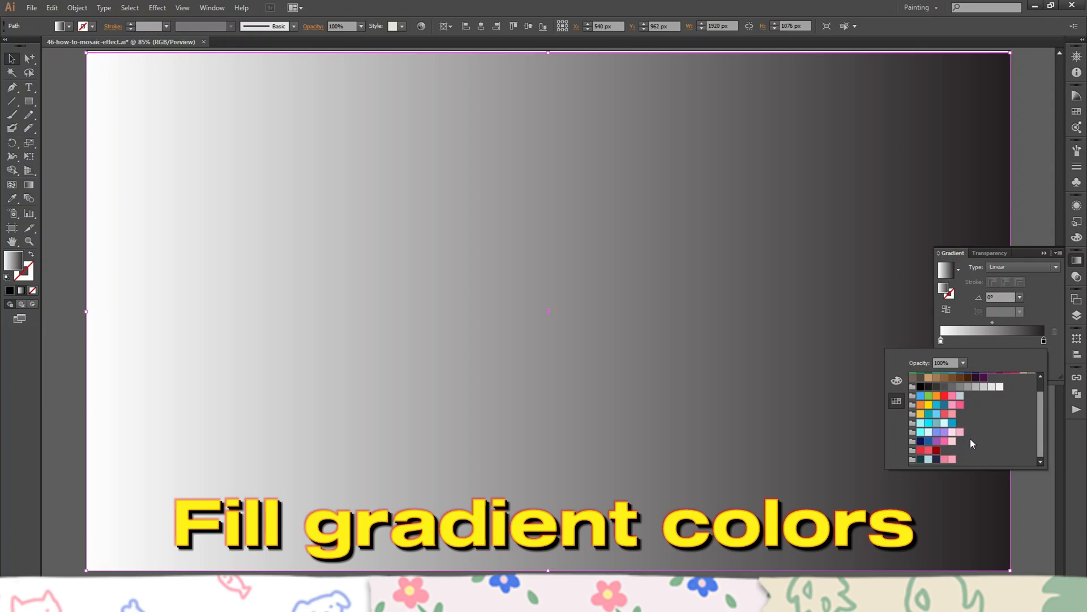
{"action": "mouse_move", "coordinate": [976, 413]}
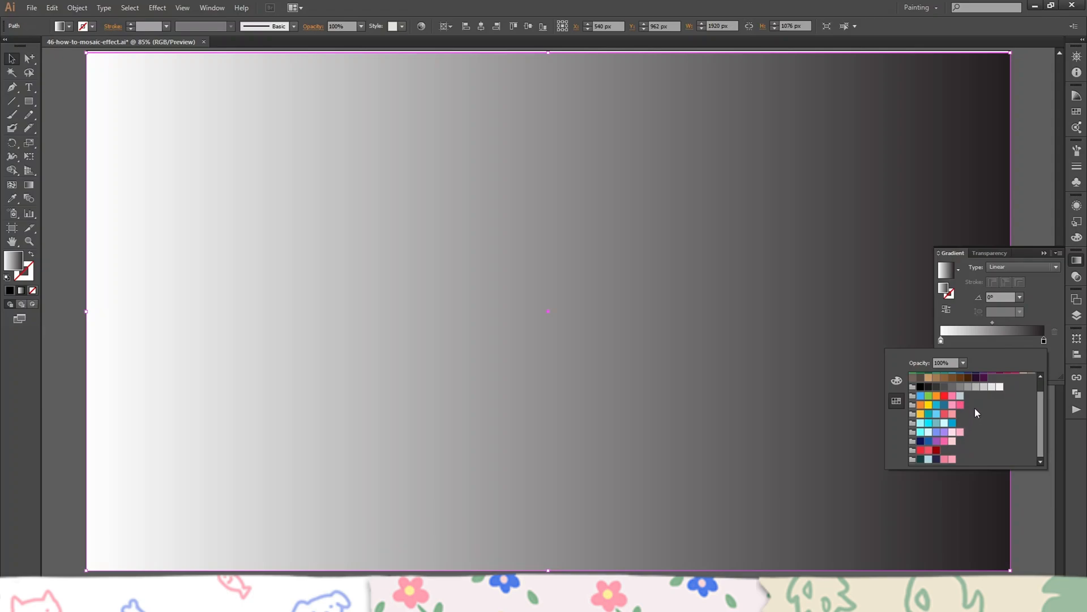
{"action": "left_click", "coordinate": [960, 405]}
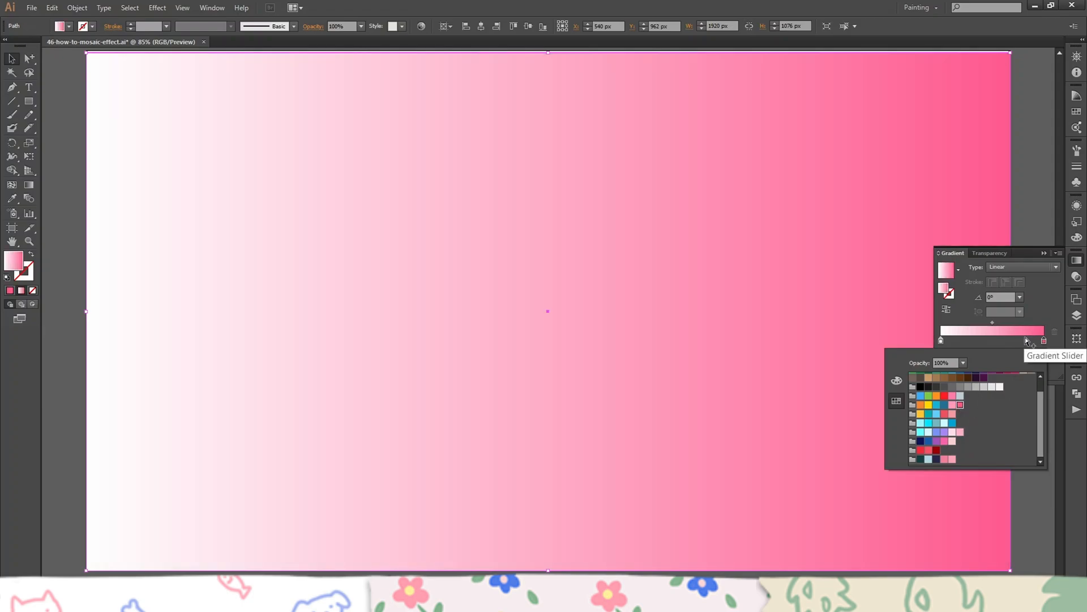
{"action": "left_click", "coordinate": [1044, 340]}
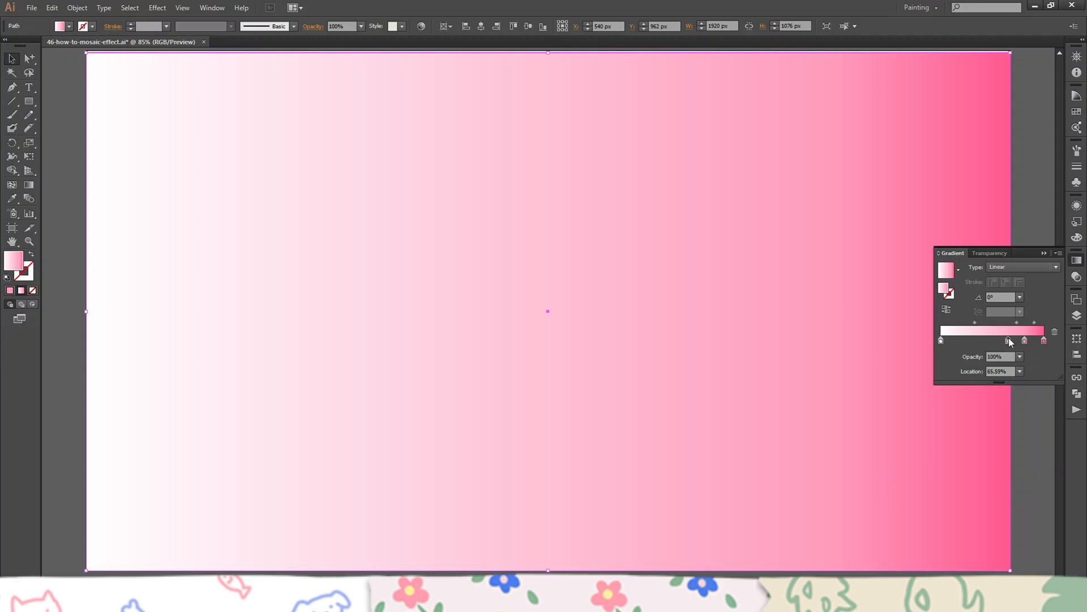
{"action": "double_click", "coordinate": [1008, 340]}
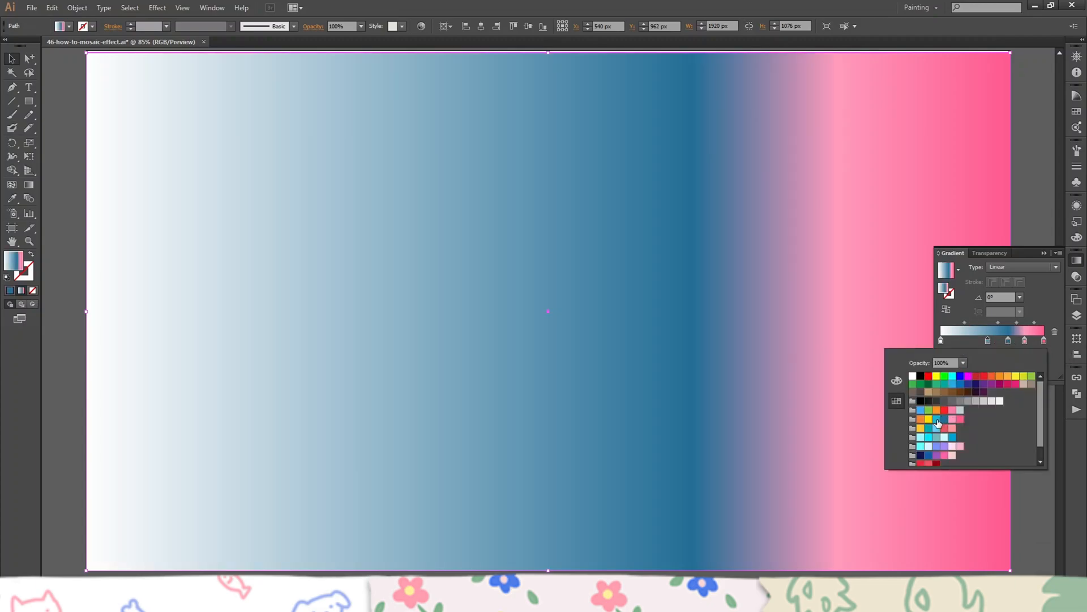
{"action": "left_click", "coordinate": [937, 418]}
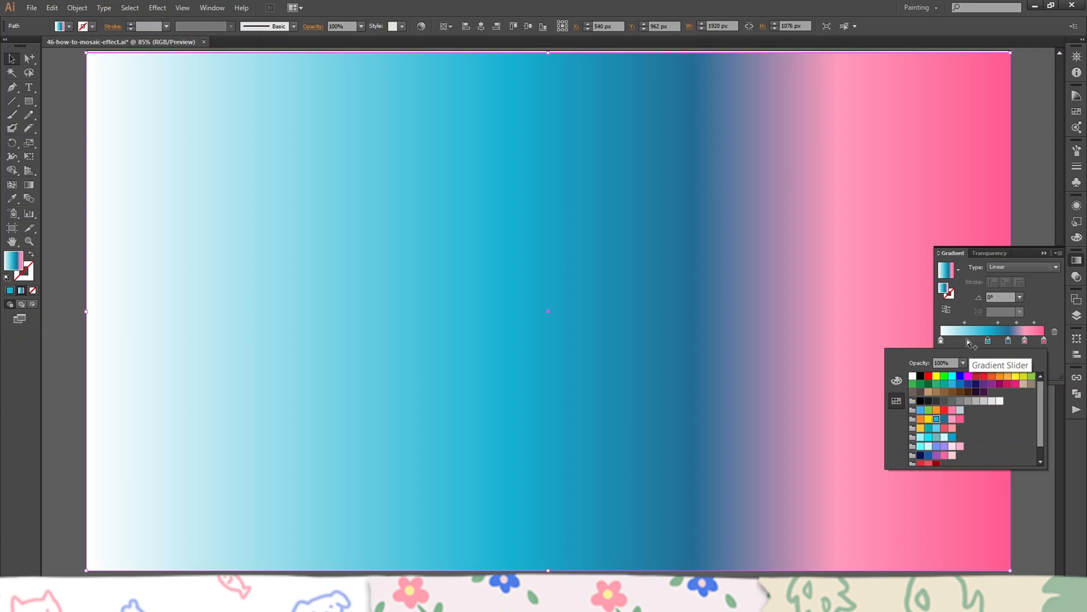
{"action": "mouse_move", "coordinate": [929, 423]}
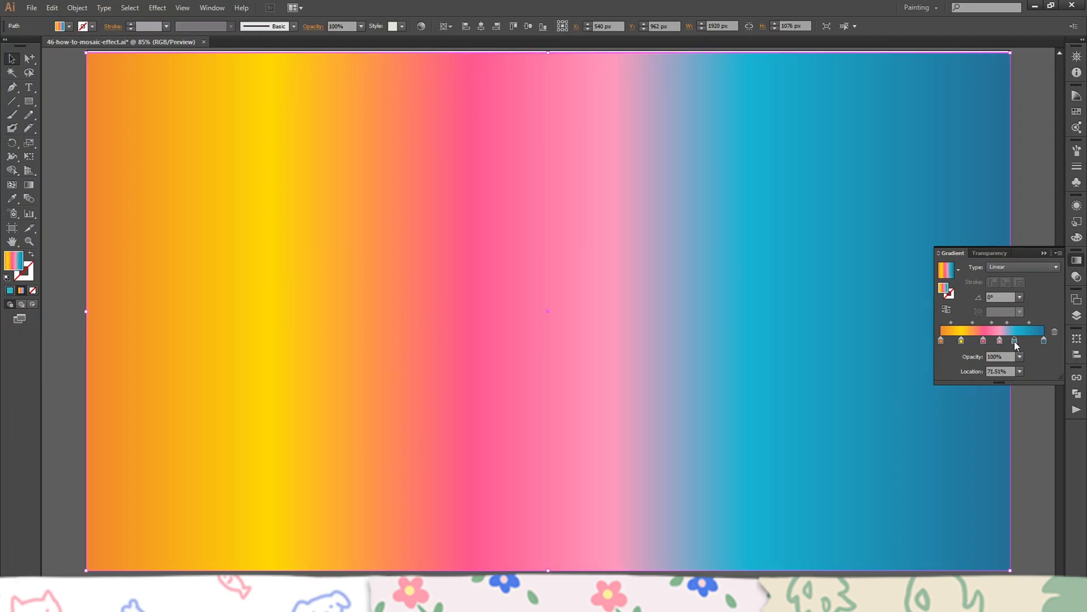
{"action": "left_click", "coordinate": [1077, 260]}
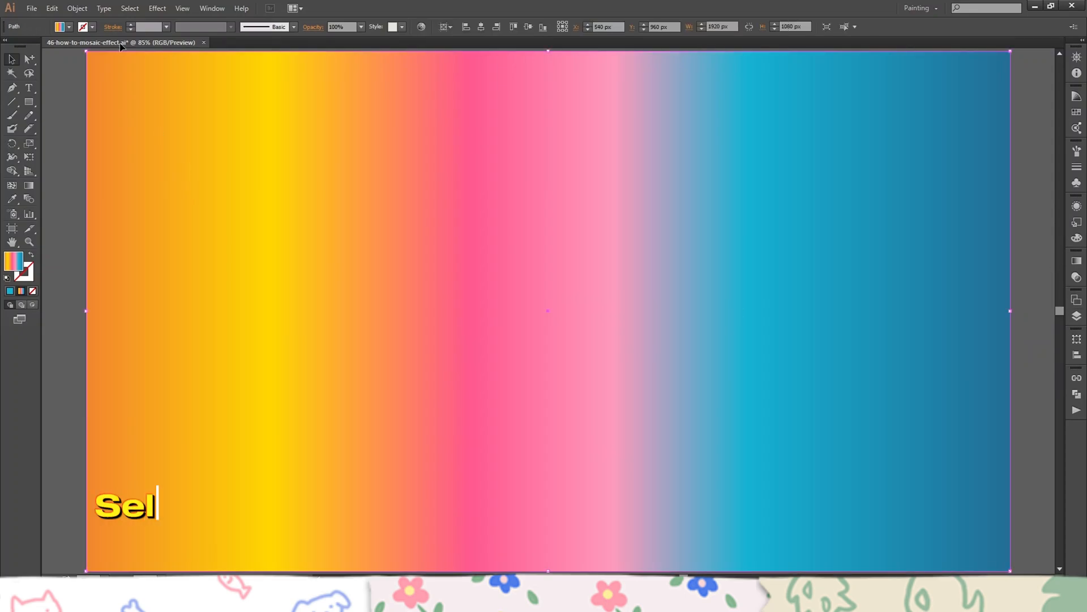
Rasterize the rectangle as an RGB image at High (300 ppi) resolution
{"action": "left_click", "coordinate": [76, 8]}
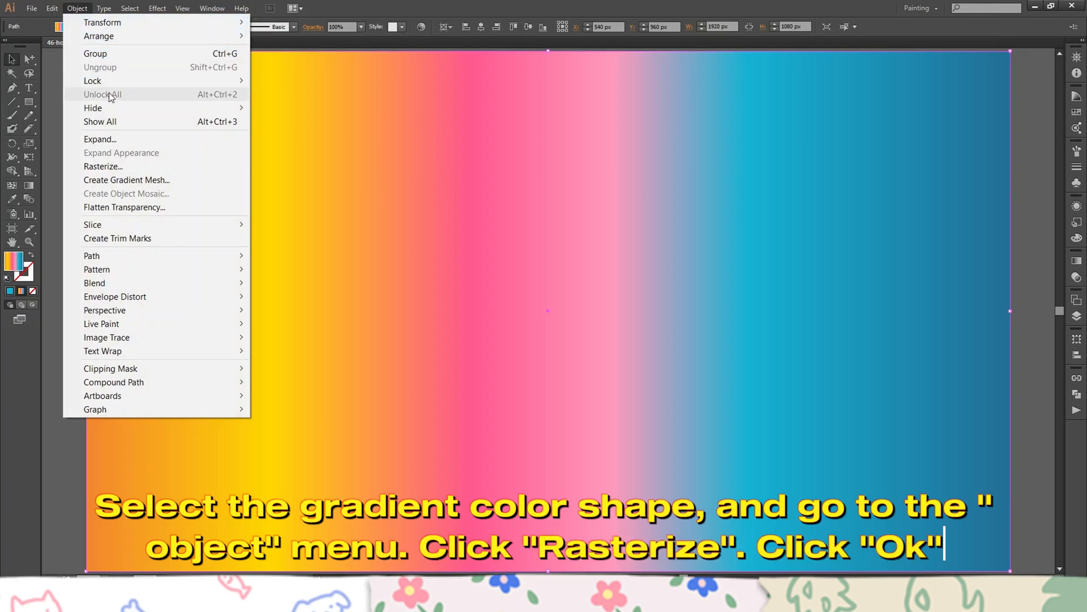
{"action": "mouse_move", "coordinate": [99, 139]}
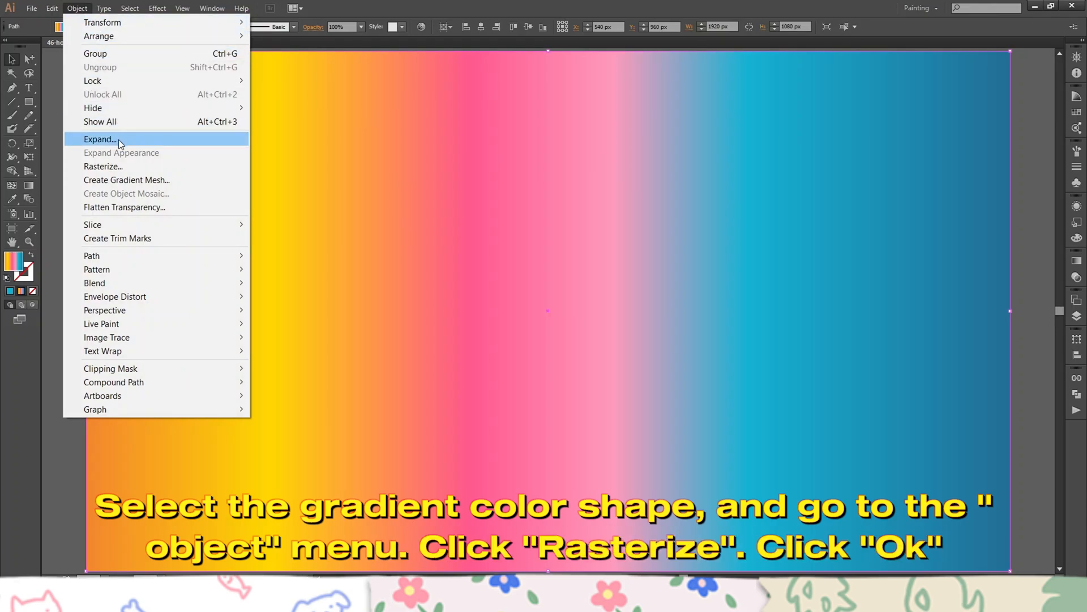
{"action": "mouse_move", "coordinate": [102, 167]}
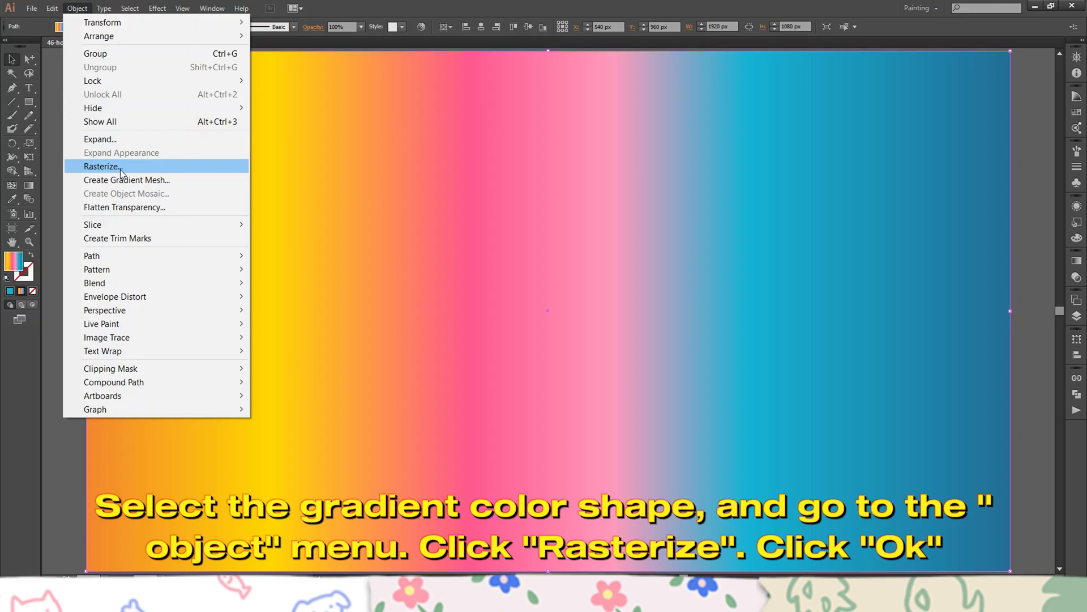
{"action": "left_click", "coordinate": [101, 166]}
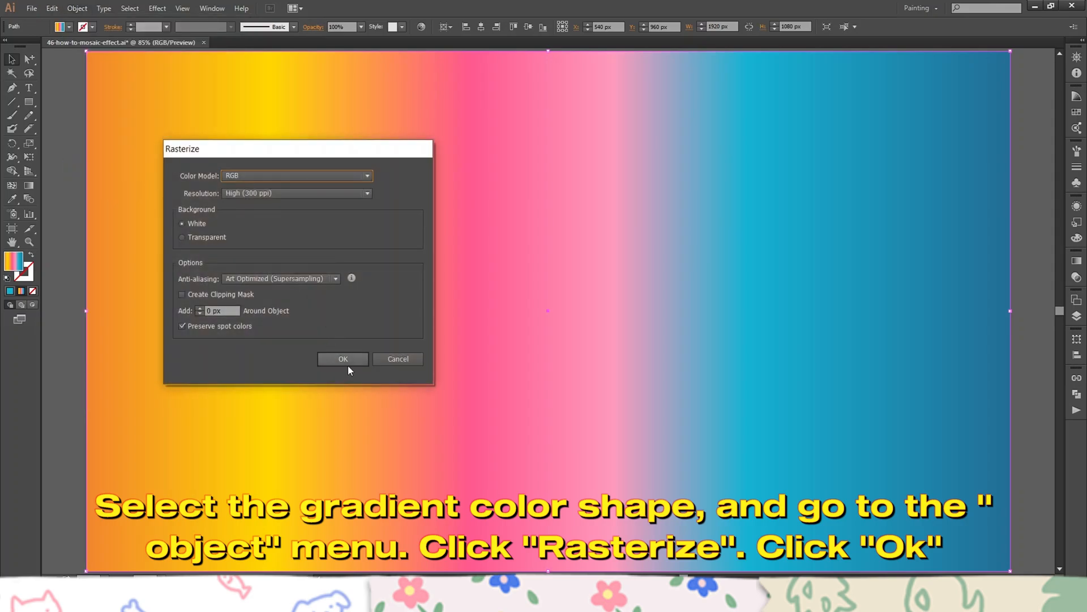
{"action": "left_click", "coordinate": [343, 358]}
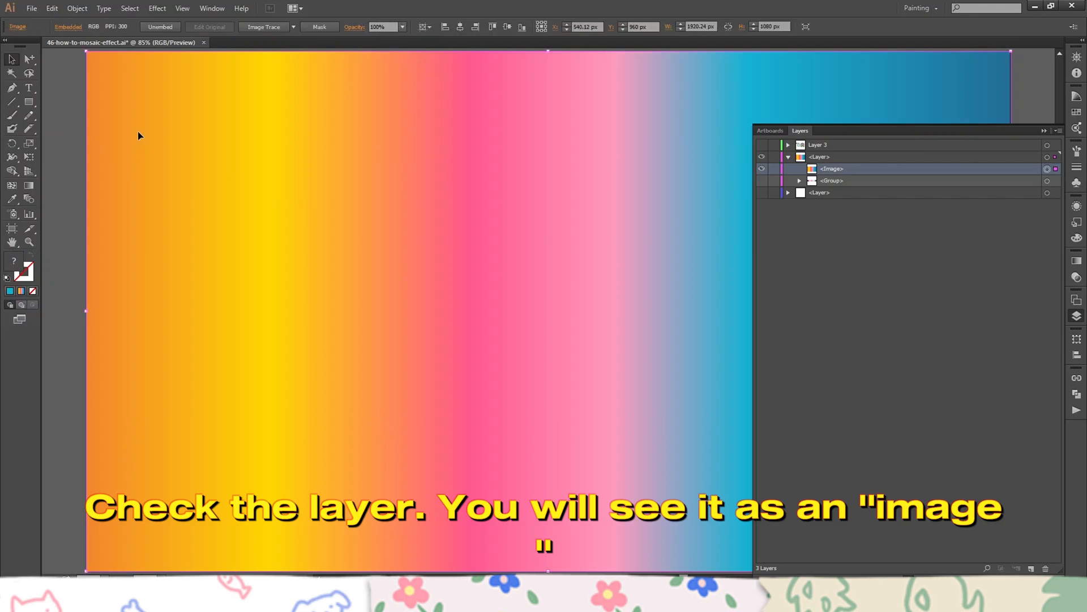
Create an object mosaic 40 tiles wide, using the ratio for 23 rows, with no spacing
{"action": "left_click", "coordinate": [76, 8]}
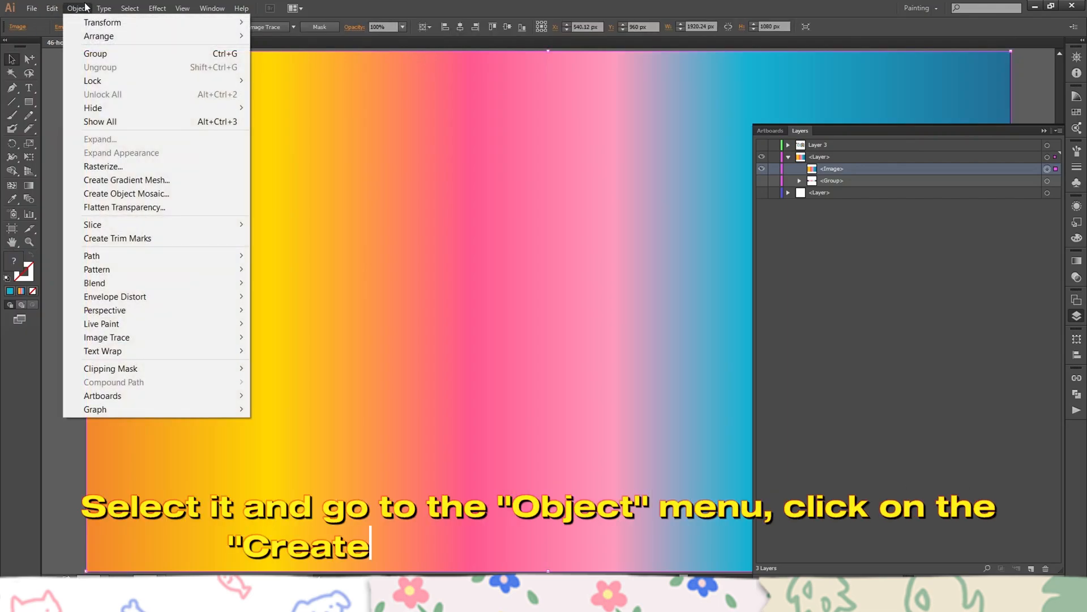
{"action": "mouse_move", "coordinate": [165, 194]}
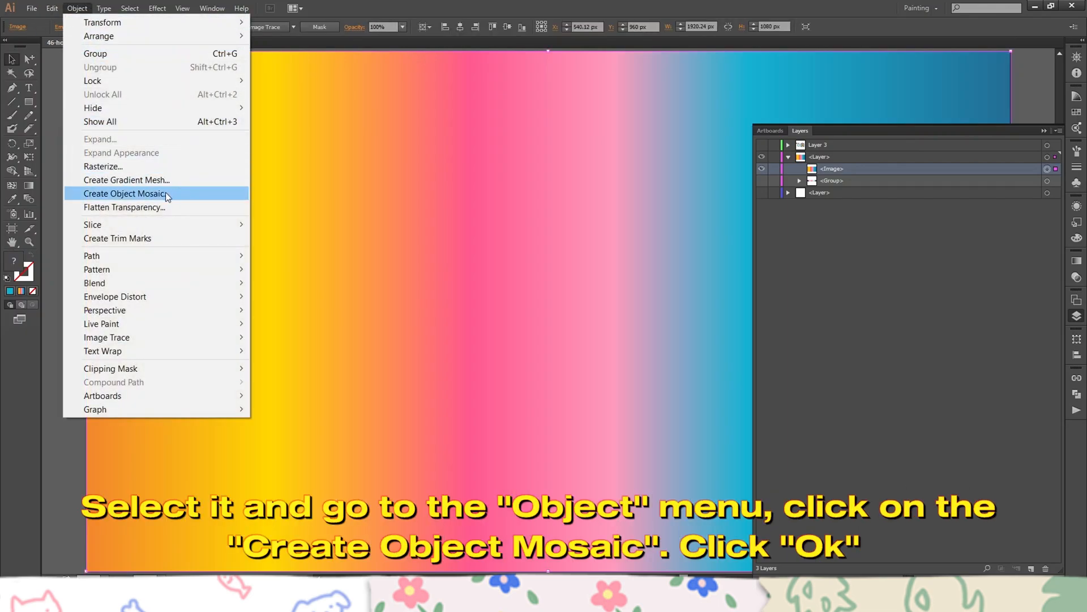
{"action": "left_click", "coordinate": [127, 194]}
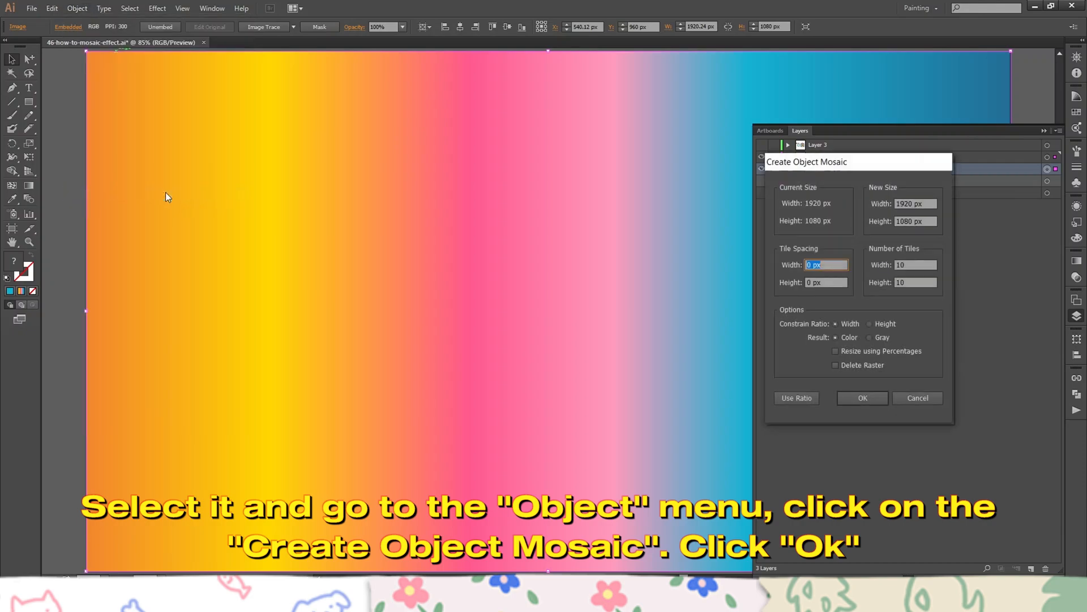
{"action": "mouse_move", "coordinate": [860, 163]}
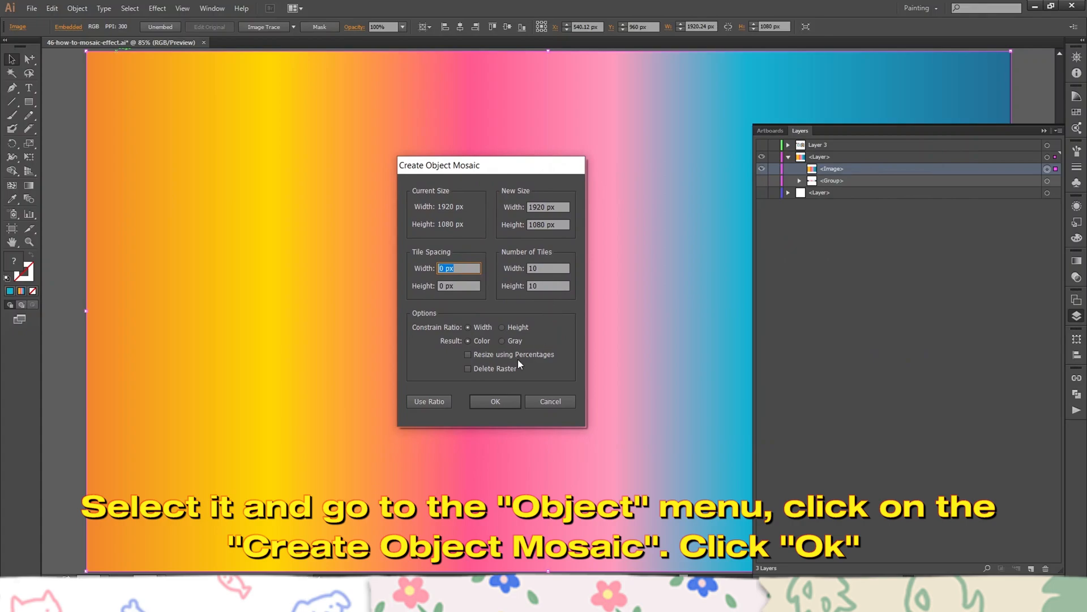
{"action": "mouse_move", "coordinate": [537, 314]}
{"action": "type", "text": "40"}
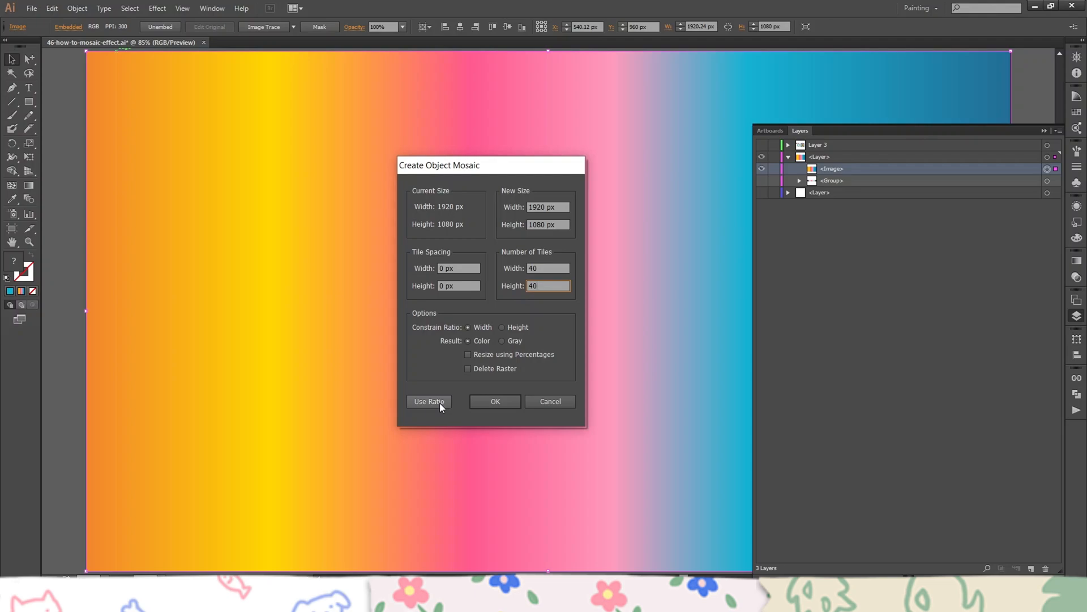
{"action": "mouse_move", "coordinate": [433, 404]}
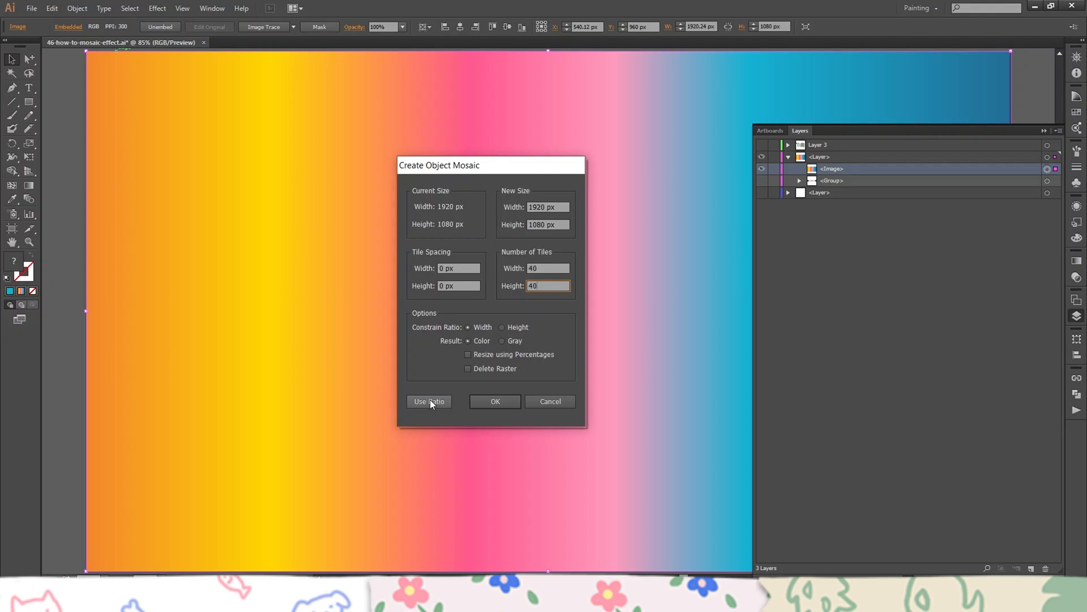
{"action": "left_click", "coordinate": [429, 401]}
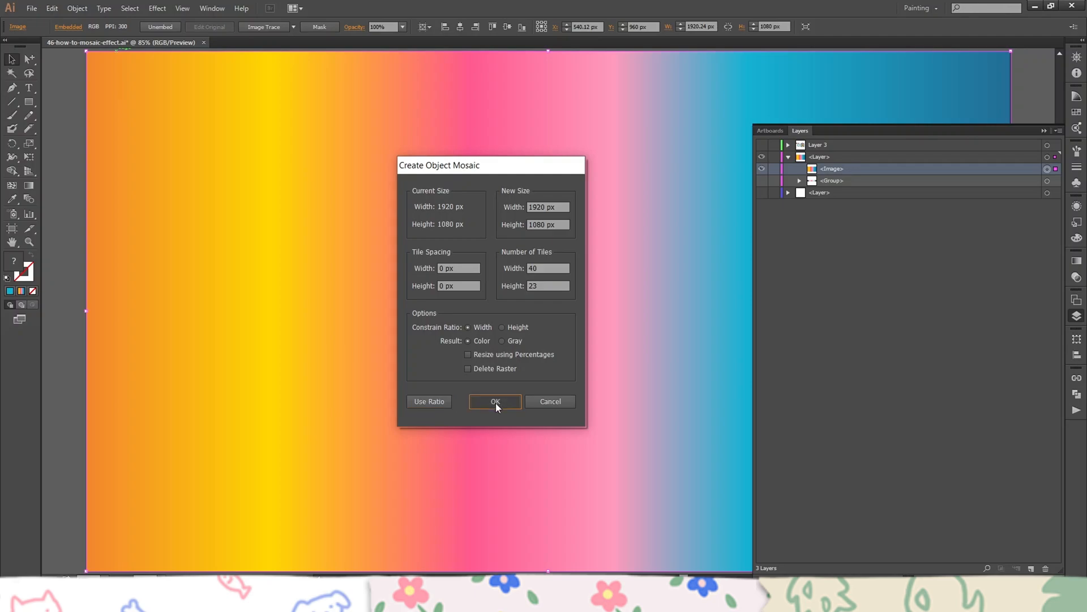
{"action": "left_click", "coordinate": [495, 401]}
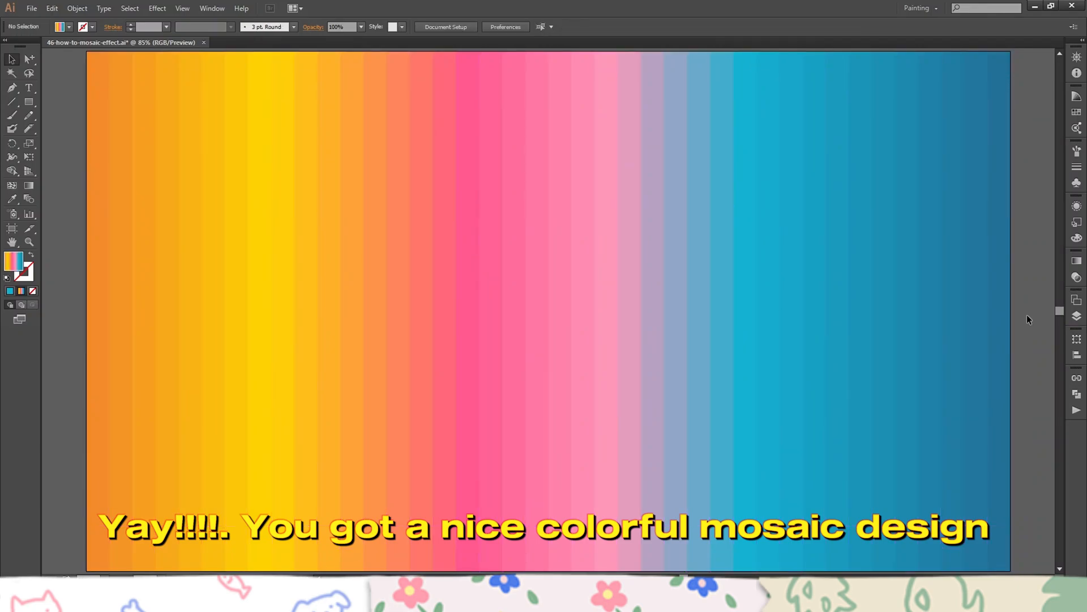
{"action": "mouse_move", "coordinate": [66, 76]}
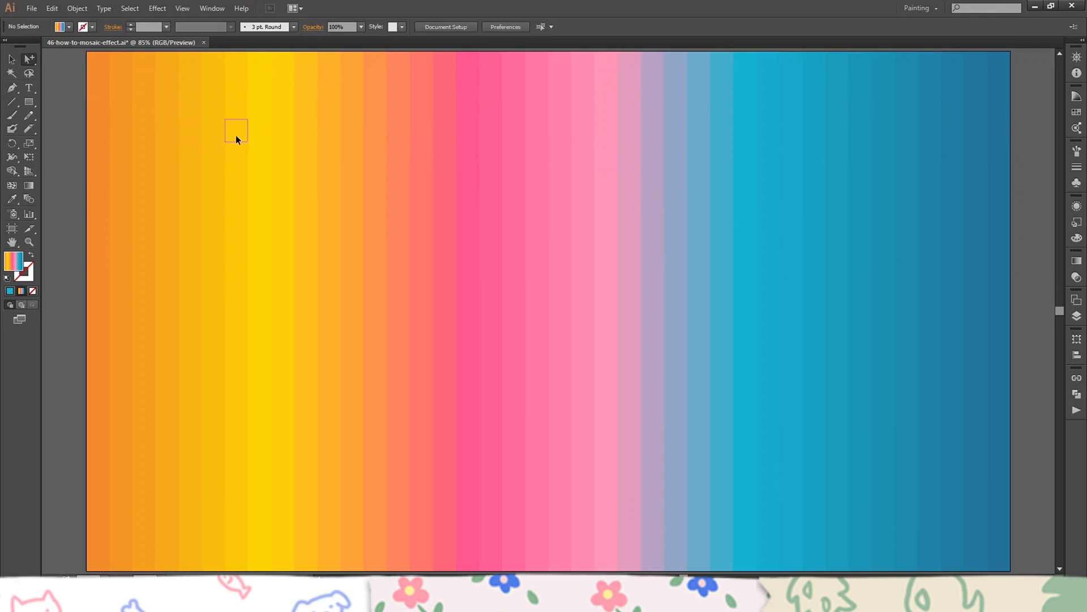
Select a tile and expand the mosaic <Group> in Layers to reveal its individual <Path> squares
{"action": "left_click", "coordinate": [236, 130]}
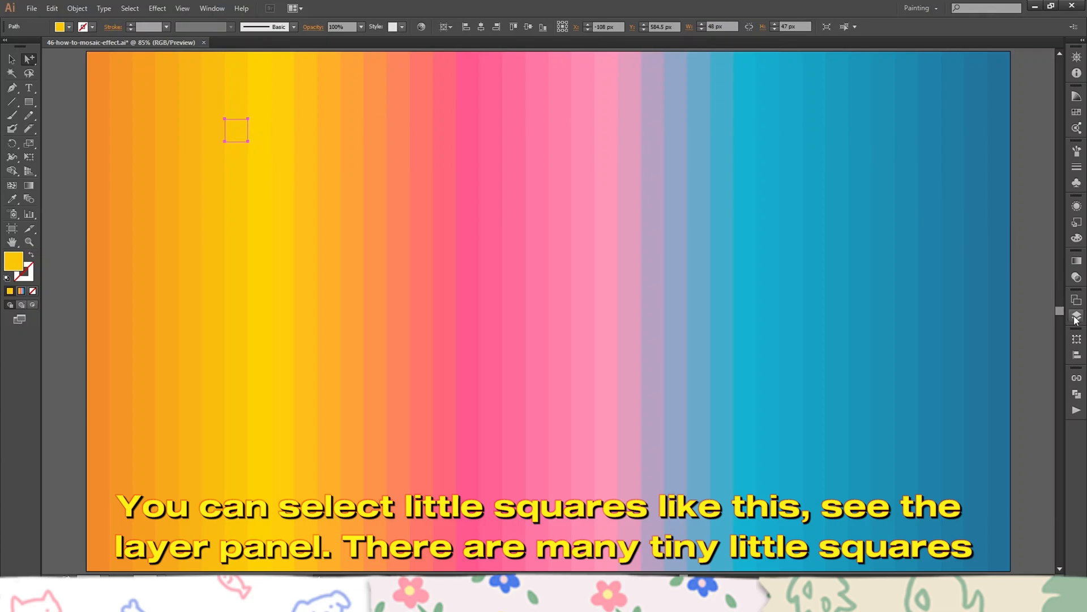
{"action": "left_click", "coordinate": [1077, 316]}
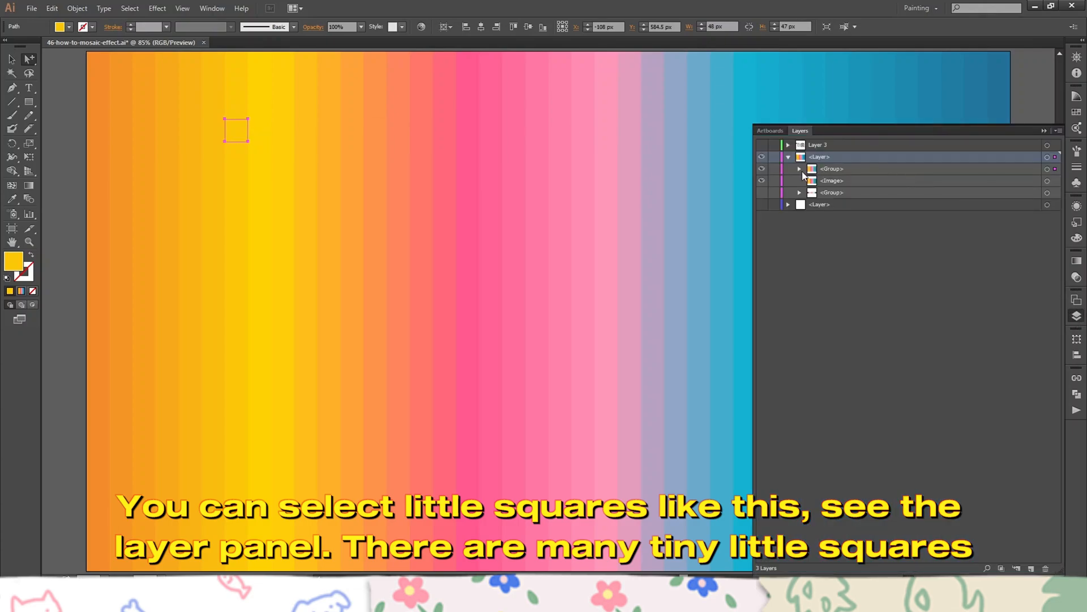
{"action": "left_click", "coordinate": [799, 169]}
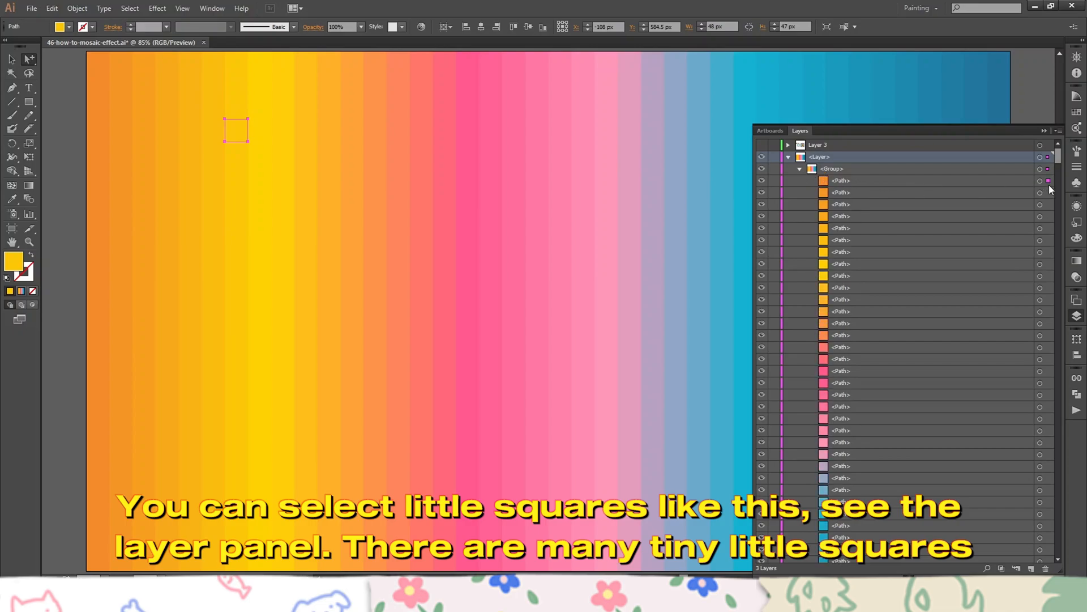
{"action": "left_click", "coordinate": [98, 221]}
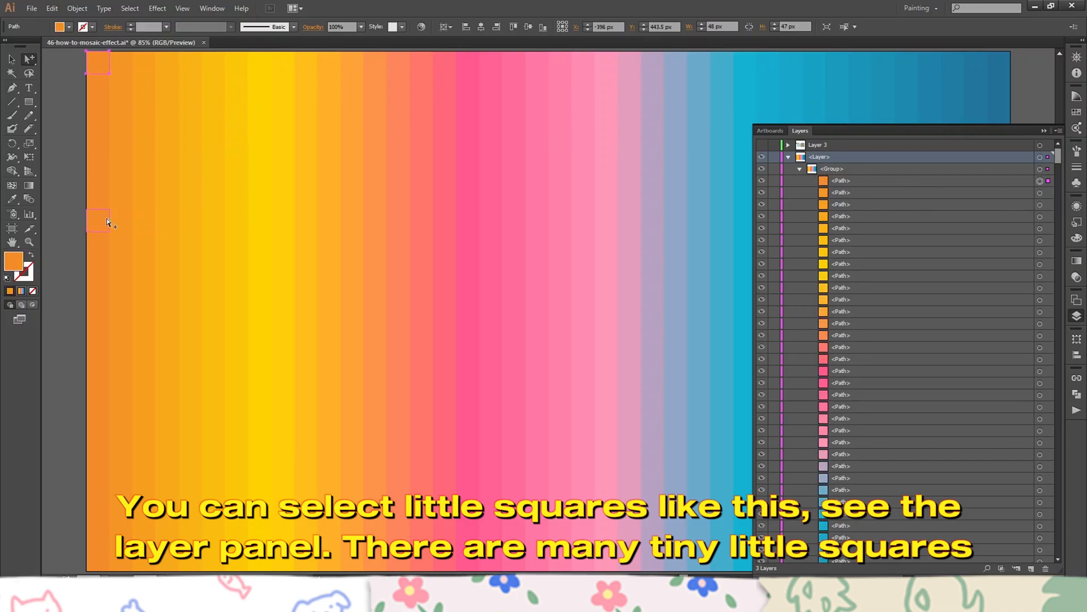
{"action": "left_click", "coordinate": [97, 220]}
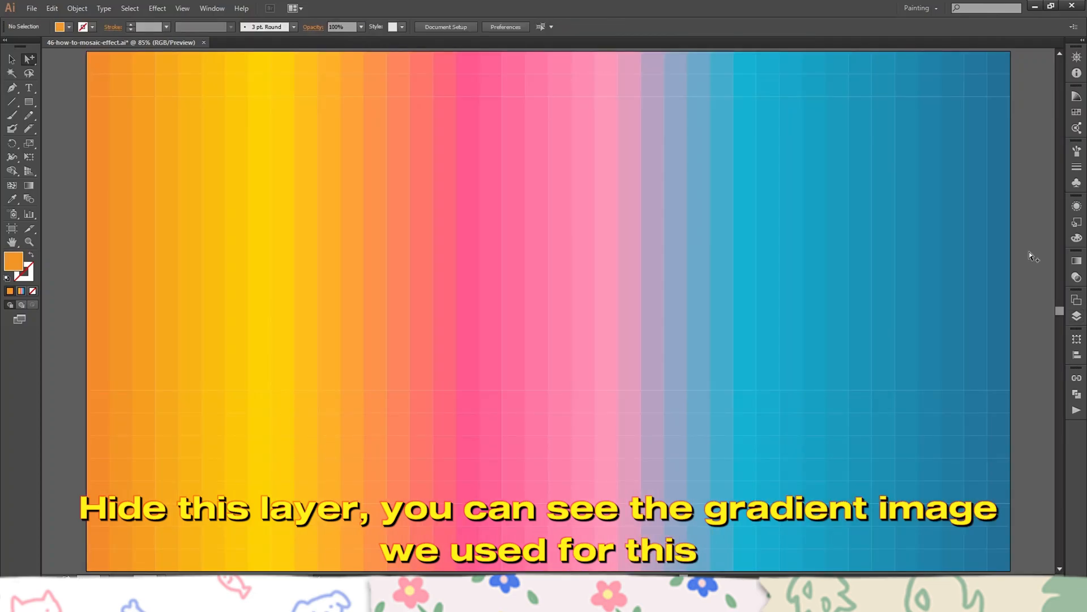
{"action": "mouse_move", "coordinate": [43, 244]}
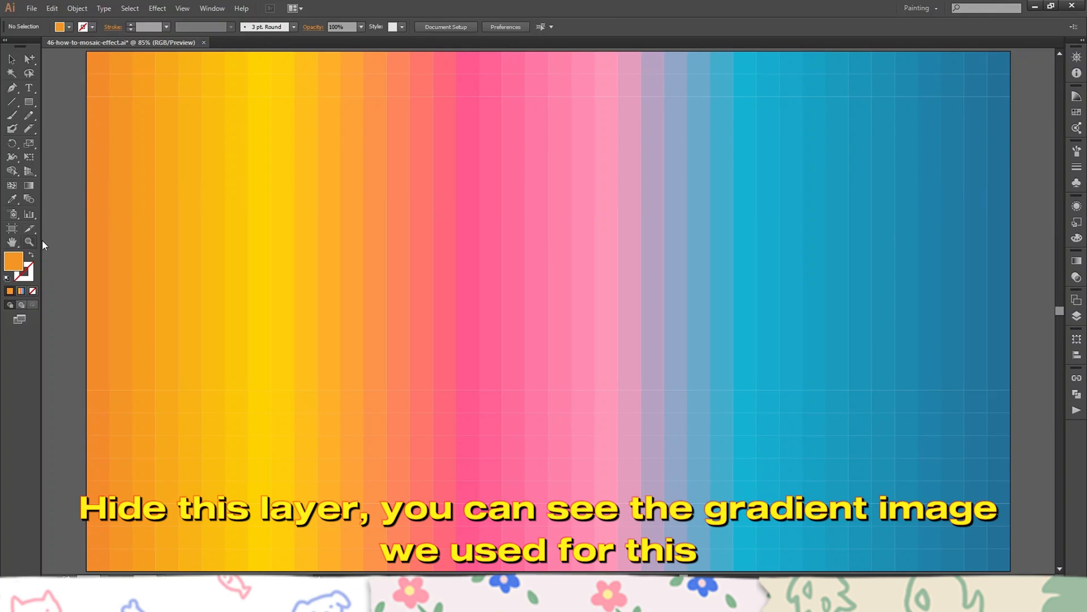
Zoom in on the orange and yellow tile bands of the mosaic
{"action": "left_click", "coordinate": [517, 237]}
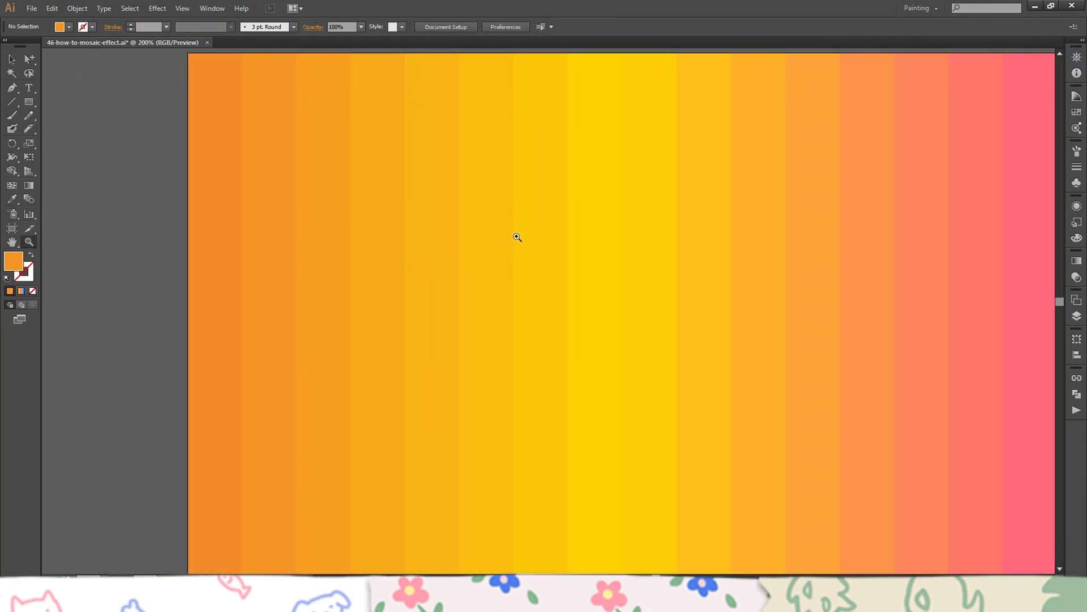